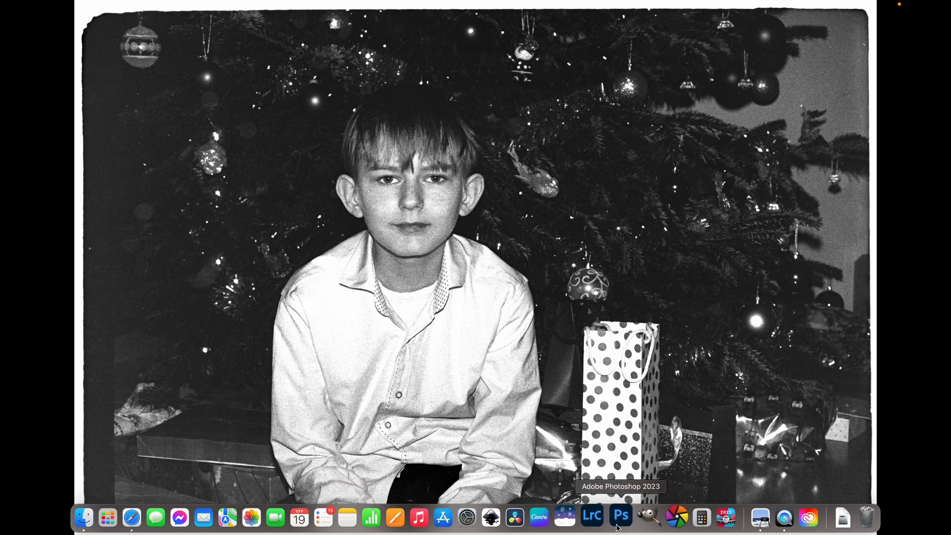
Step: Choose Adobe Photoshop 2023 to open the raw file FDA03528.ARW from Finder
{"action": "right_click", "coordinate": [363, 125]}
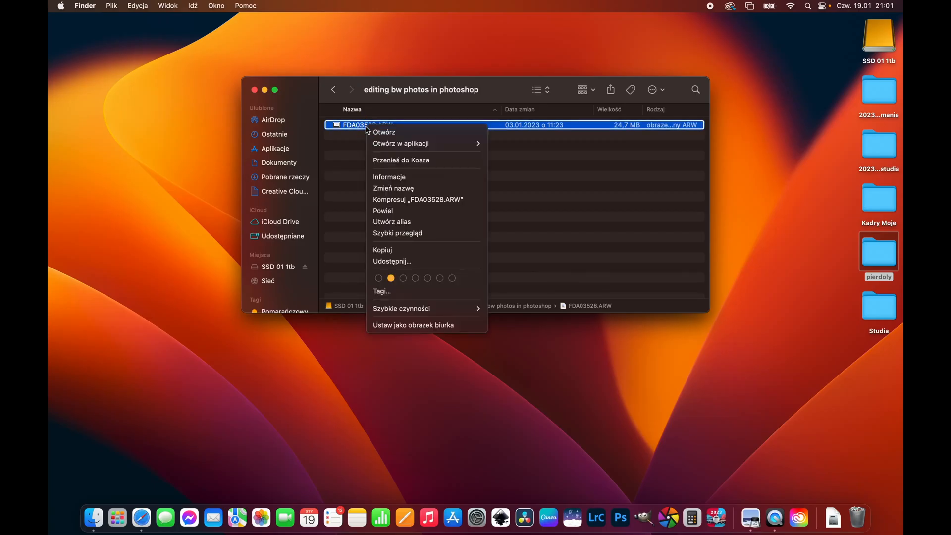
{"action": "mouse_move", "coordinate": [401, 142]}
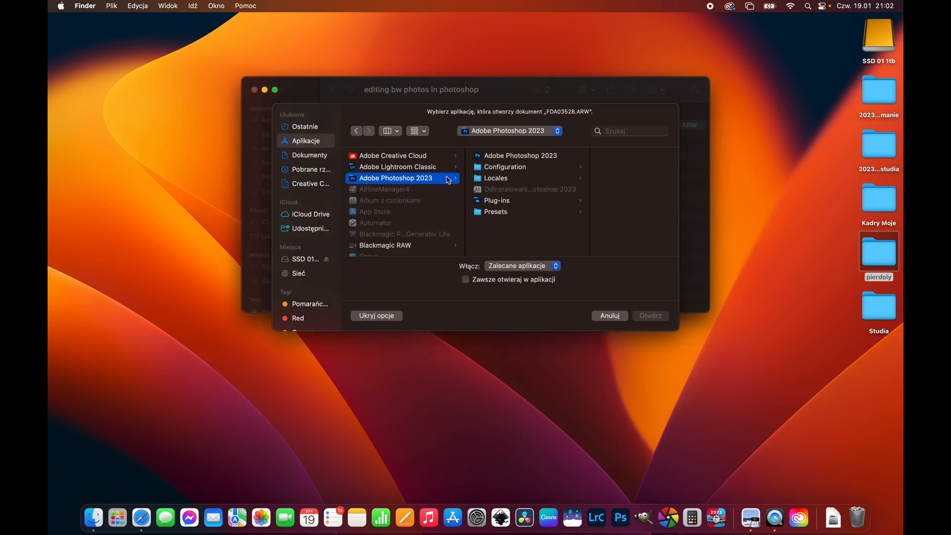
{"action": "left_click", "coordinate": [487, 155]}
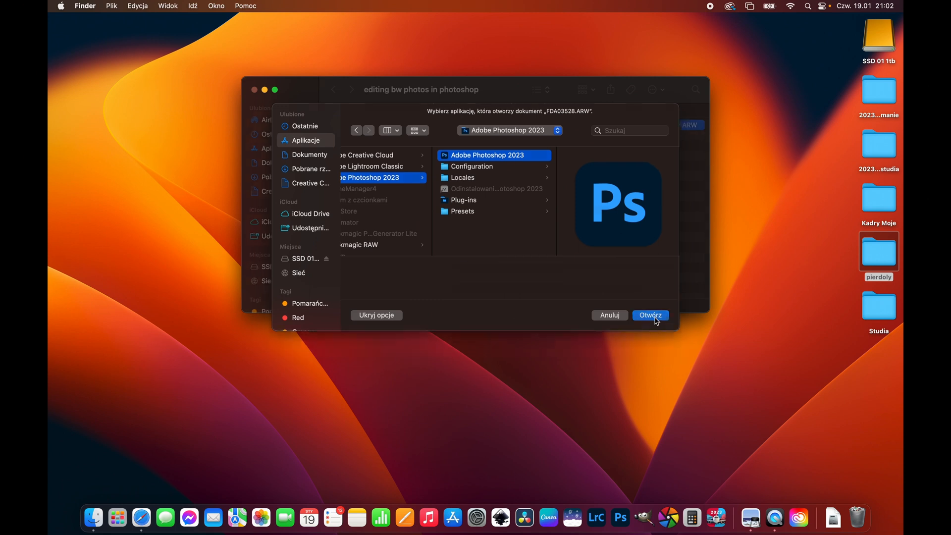
Step: Pass the negative through Camera Raw with default settings into Photoshop
{"action": "left_click", "coordinate": [649, 315]}
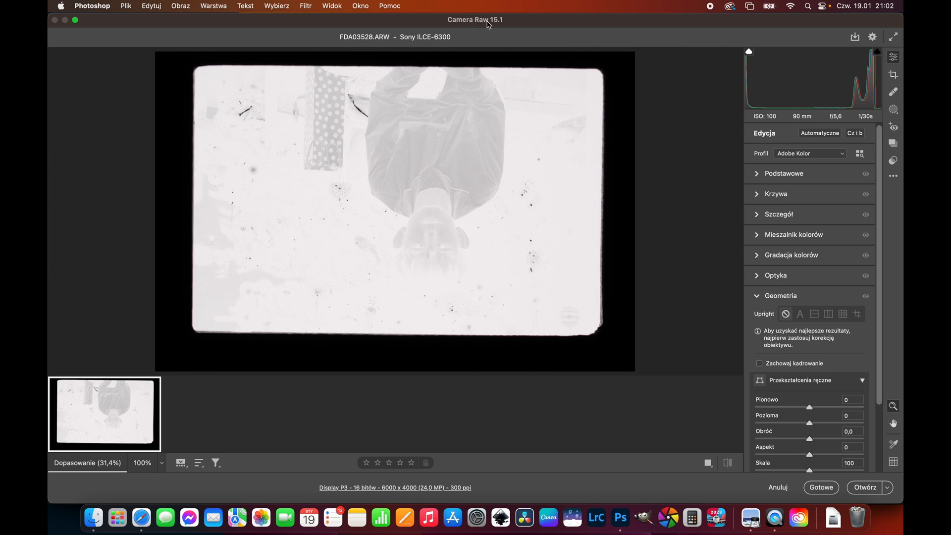
{"action": "mouse_move", "coordinate": [436, 192]}
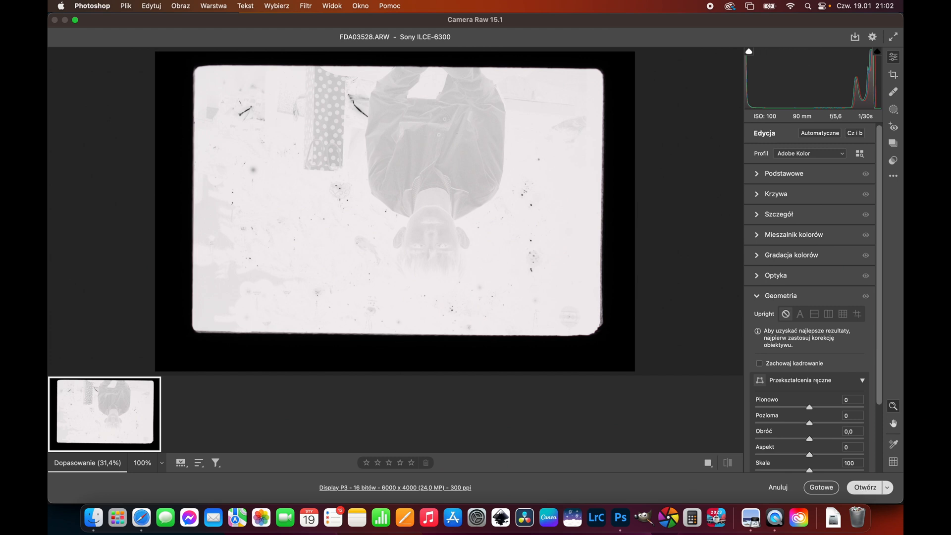
Step: Rotate the negative 180° so the boy sits upright
{"action": "left_click", "coordinate": [863, 487]}
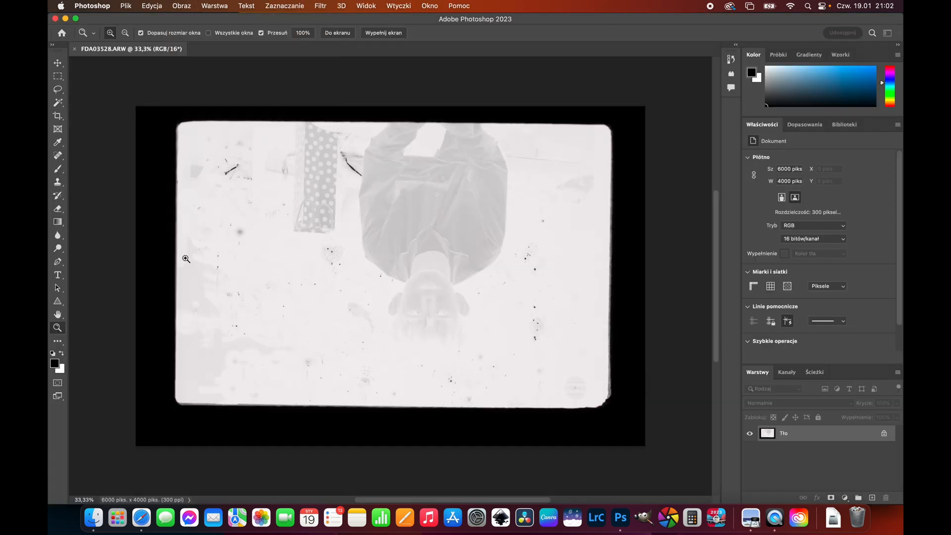
{"action": "mouse_move", "coordinate": [483, 332]}
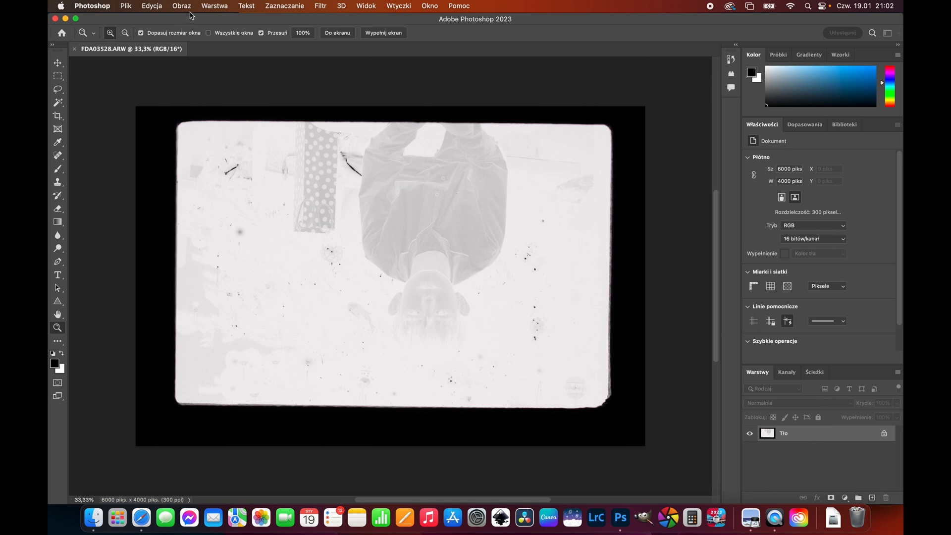
{"action": "left_click", "coordinate": [180, 6]}
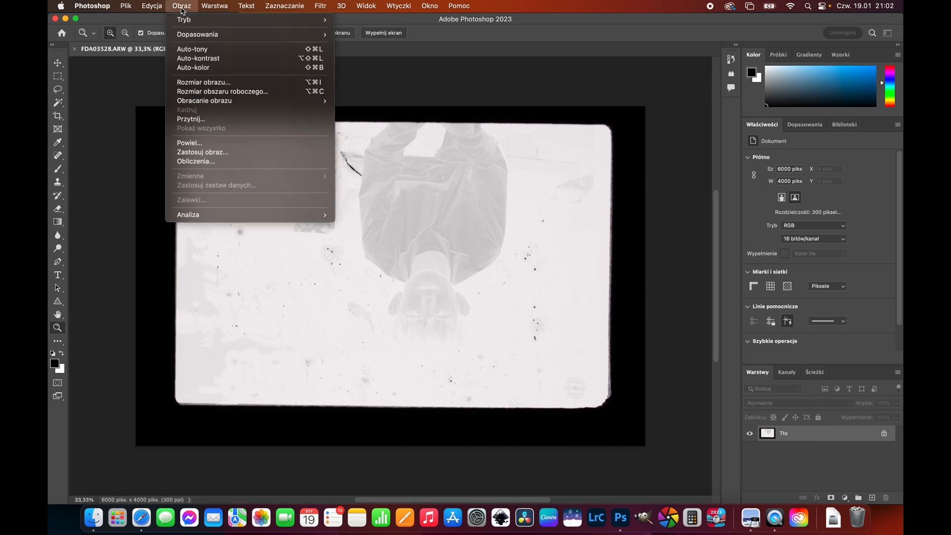
{"action": "mouse_move", "coordinate": [204, 100]}
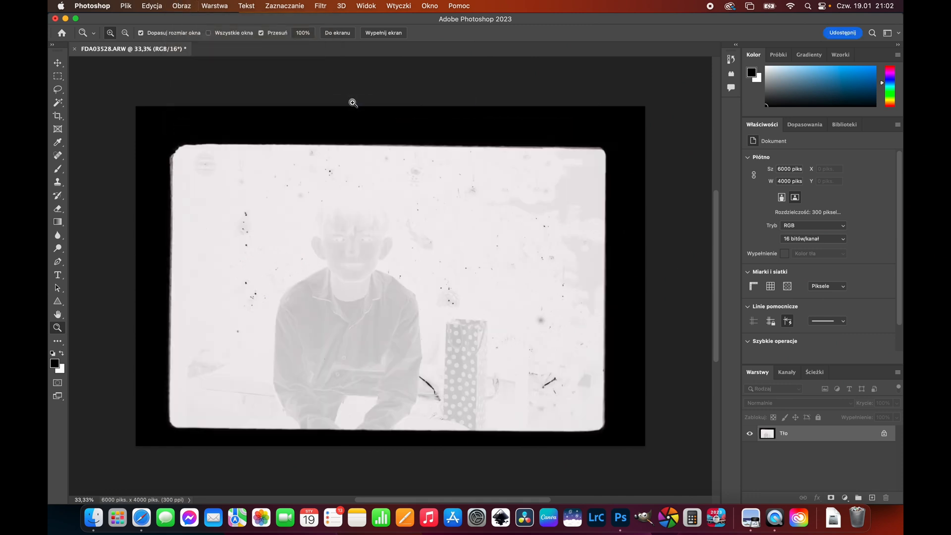
{"action": "mouse_move", "coordinate": [327, 277]}
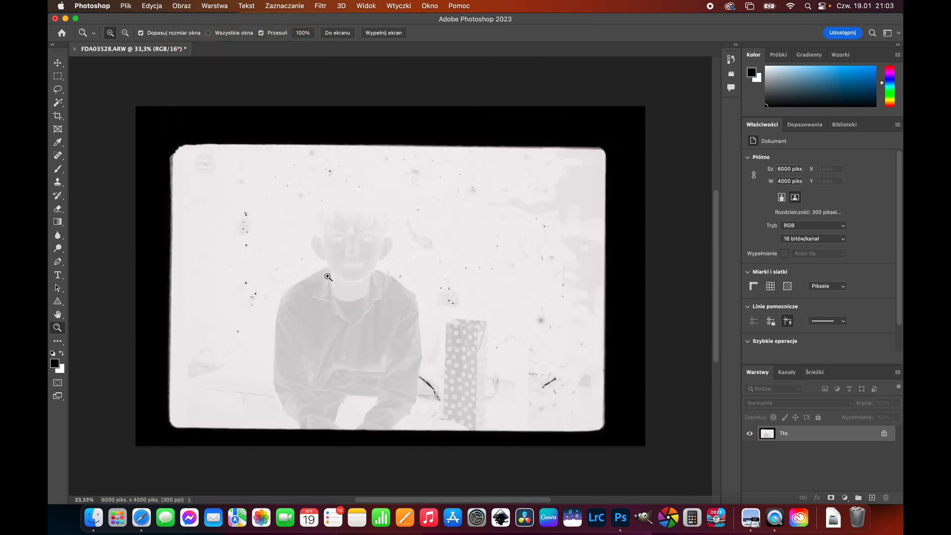
Step: Crop the negative tight to the film frame, leaving a 5342 × 3562 px canvas
{"action": "left_click", "coordinate": [58, 116]}
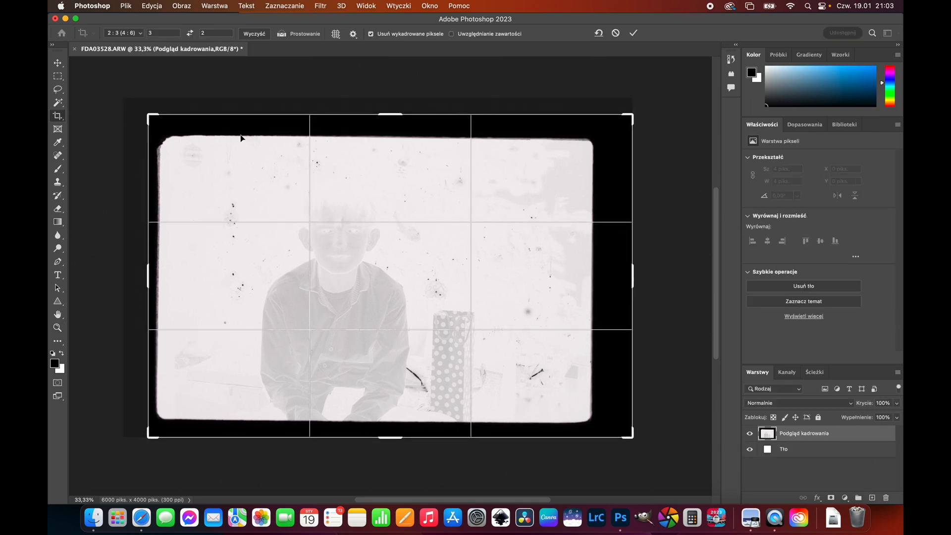
{"action": "left_click_drag", "start_coordinate": [630, 115], "coordinate": [615, 124]}
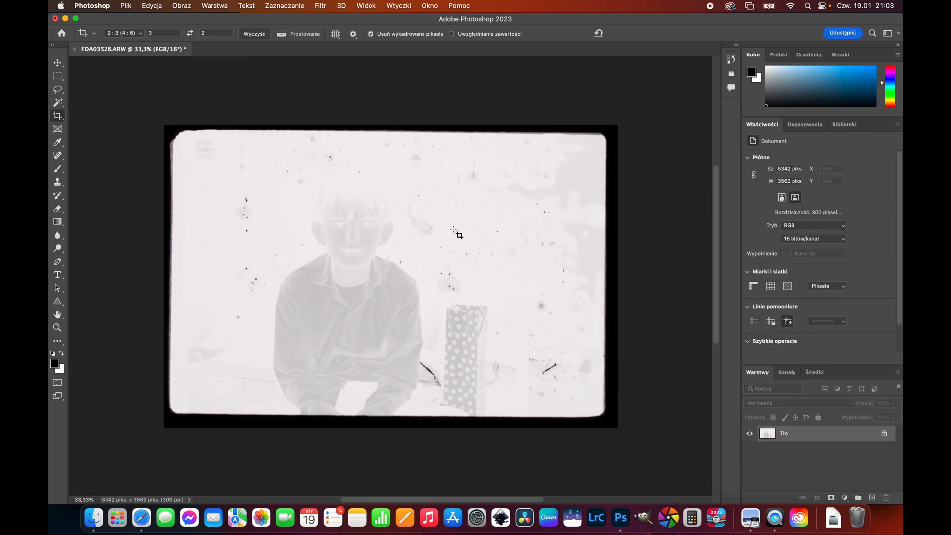
{"action": "mouse_move", "coordinate": [369, 191]}
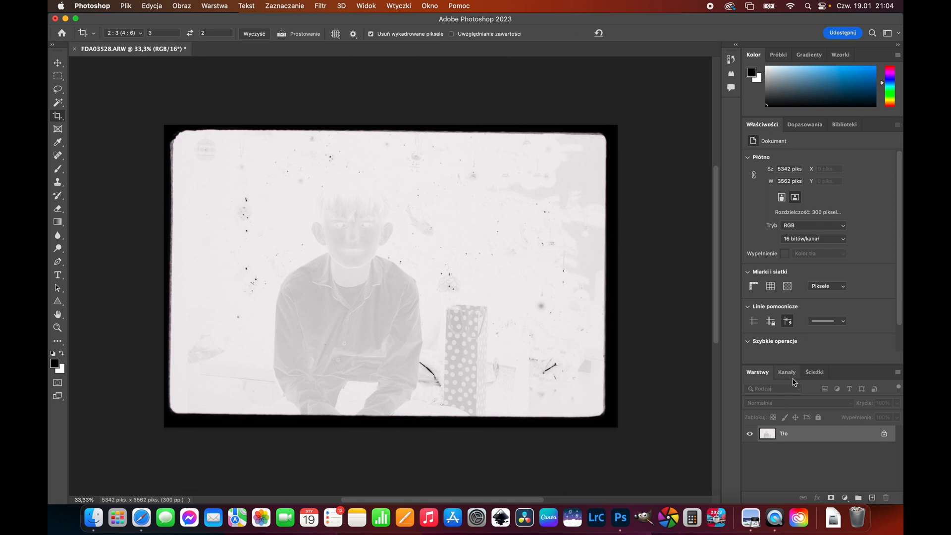
Step: Add a Curves adjustment layer above the negative
{"action": "left_click", "coordinate": [804, 125]}
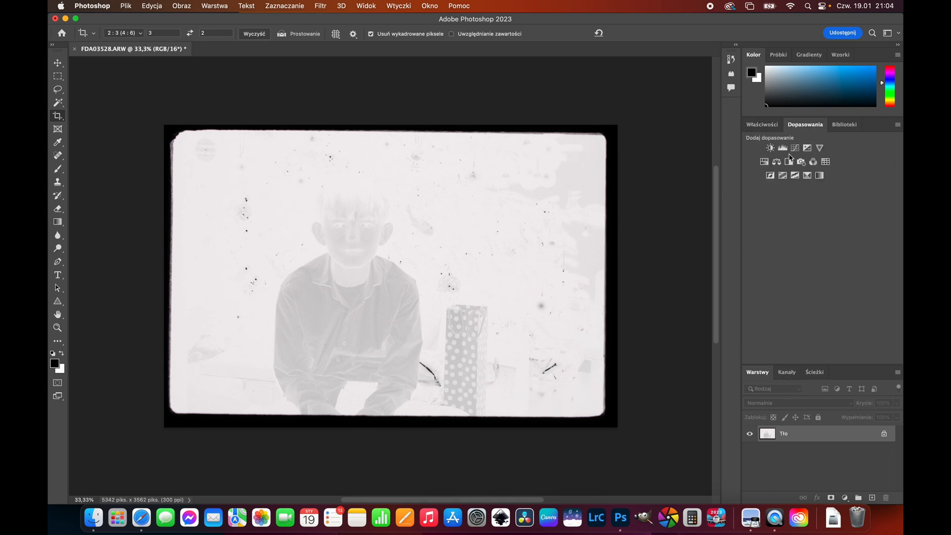
{"action": "left_click", "coordinate": [794, 148]}
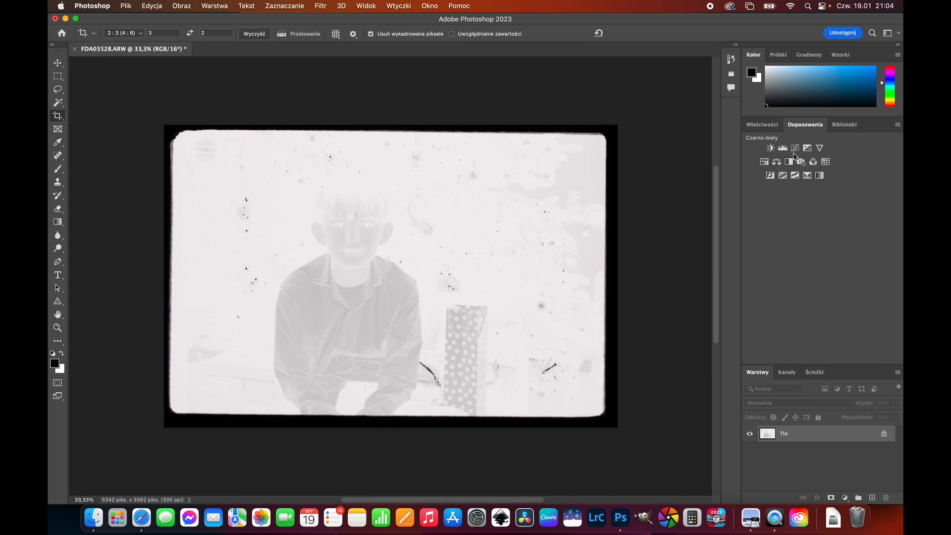
{"action": "left_click", "coordinate": [782, 148]}
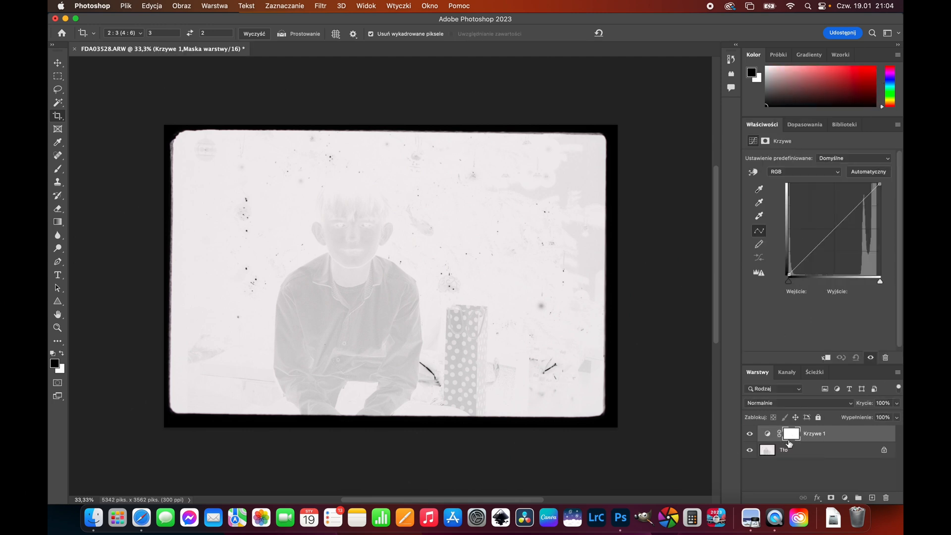
{"action": "left_click", "coordinate": [789, 281]}
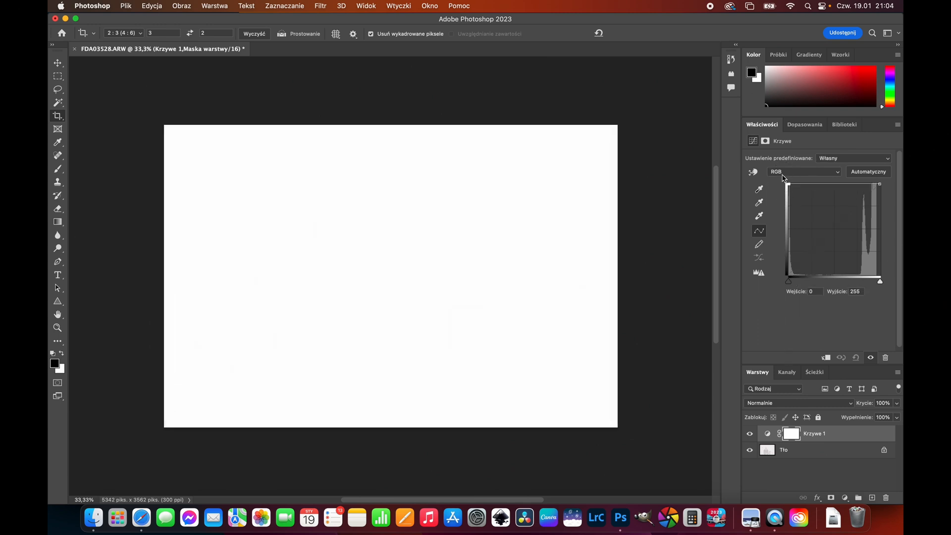
{"action": "mouse_move", "coordinate": [879, 184]}
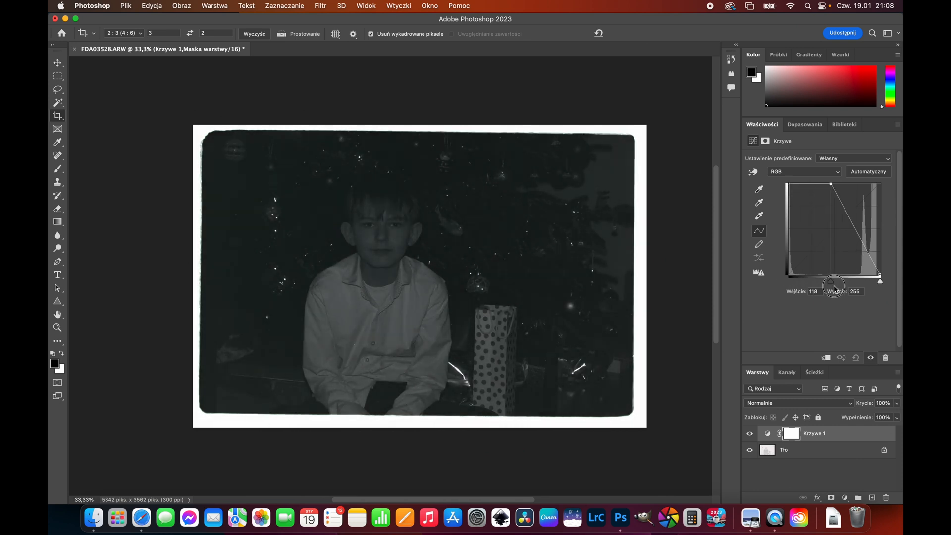
Step: Invert the curve into a positive, tuning its end points for brightness and blacks
{"action": "left_click_drag", "start_coordinate": [834, 285], "coordinate": [856, 286]}
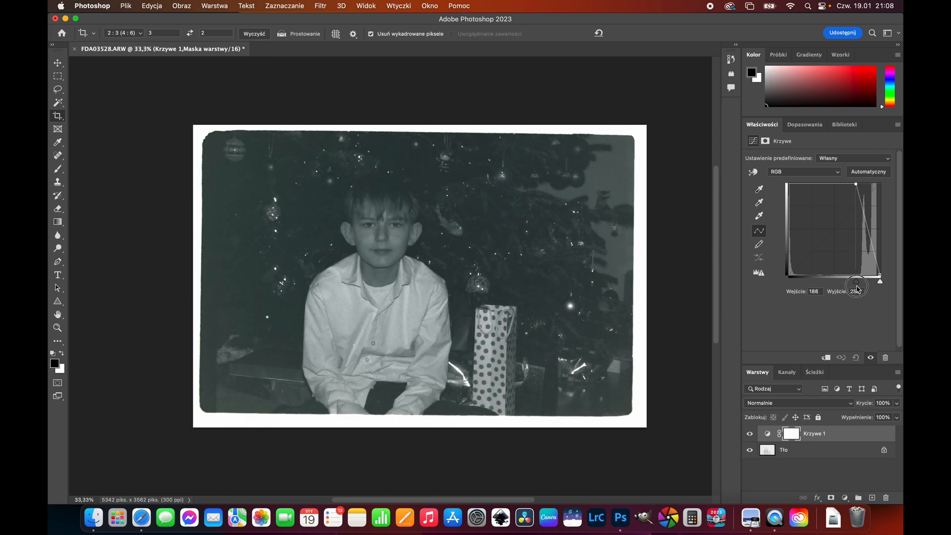
{"action": "left_click_drag", "start_coordinate": [856, 288], "coordinate": [854, 282]}
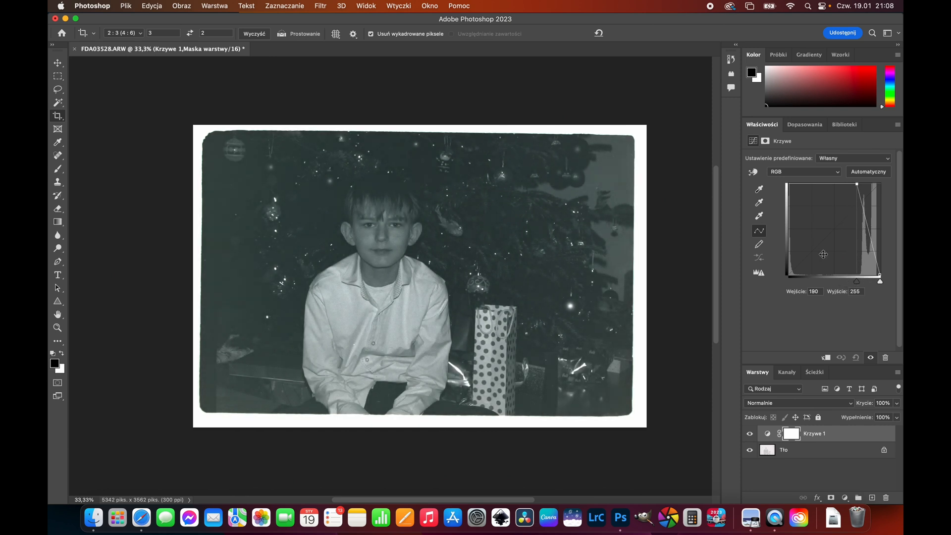
{"action": "mouse_move", "coordinate": [860, 247]}
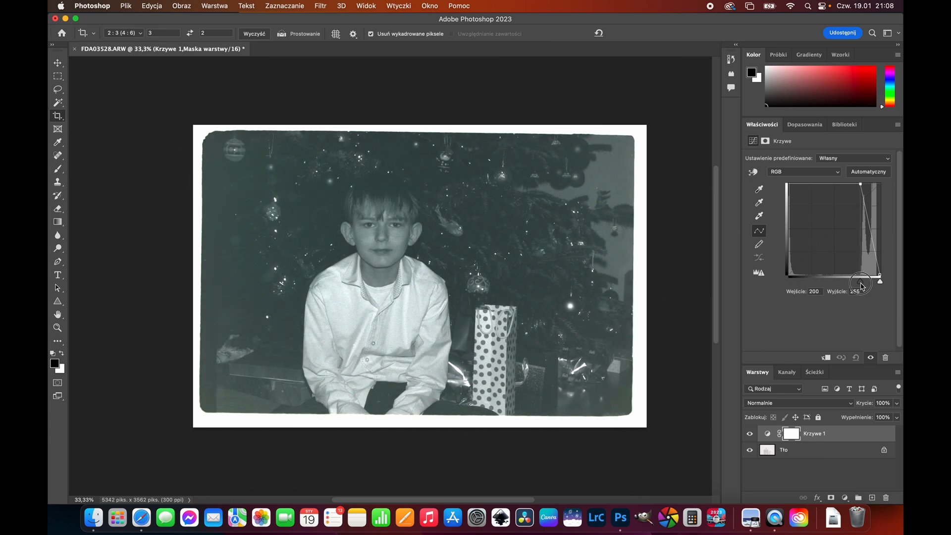
{"action": "left_click_drag", "start_coordinate": [861, 279], "coordinate": [862, 285]}
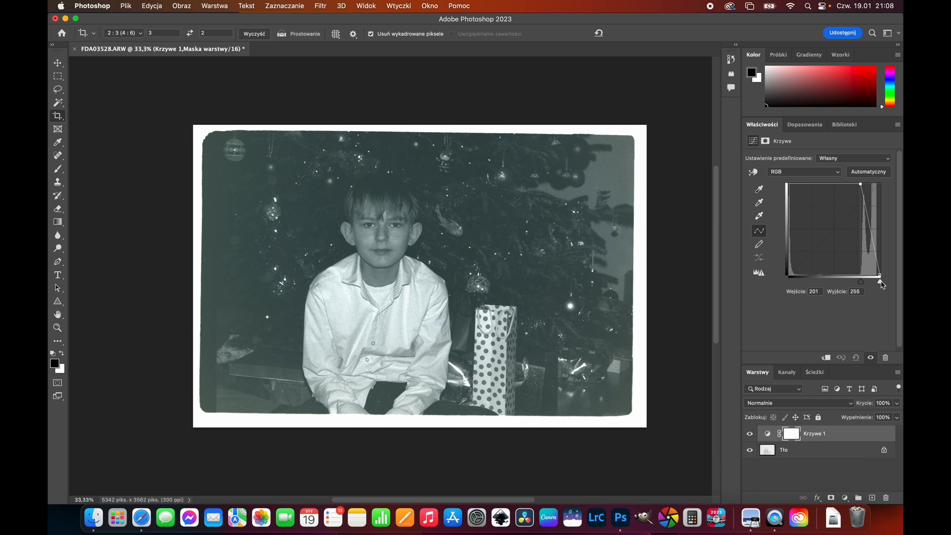
{"action": "left_click_drag", "start_coordinate": [879, 275], "coordinate": [879, 282]}
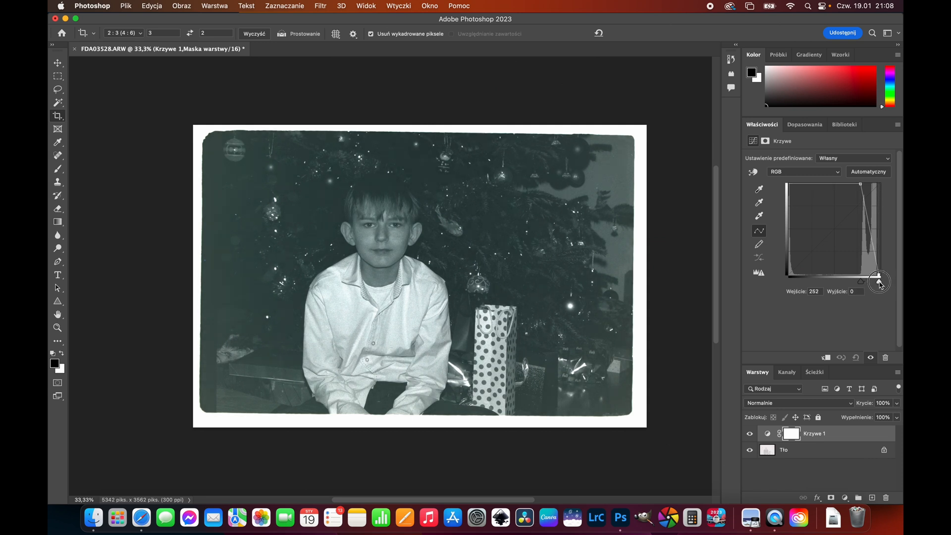
{"action": "left_click_drag", "start_coordinate": [878, 280], "coordinate": [879, 278]}
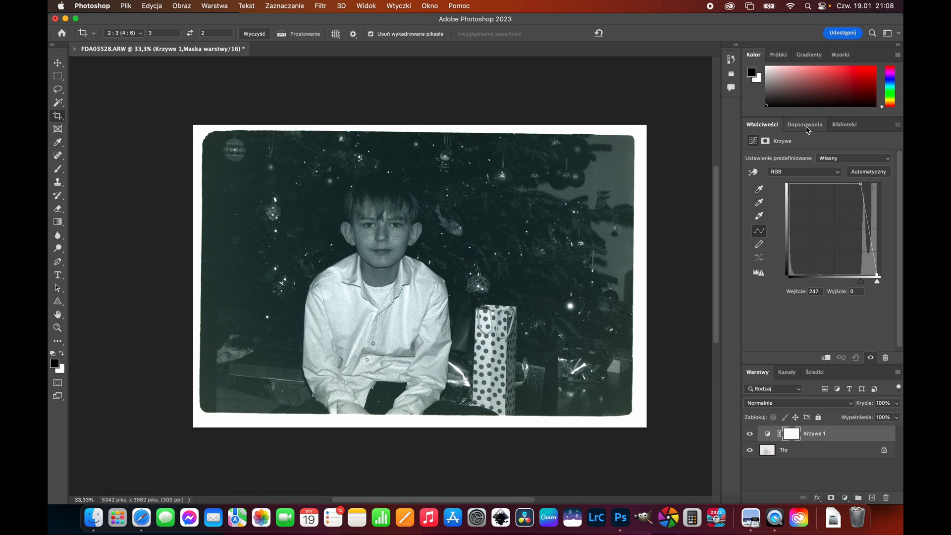
Step: Add a Brightness/Contrast layer with contrast 100 and brightness 26
{"action": "left_click", "coordinate": [804, 125]}
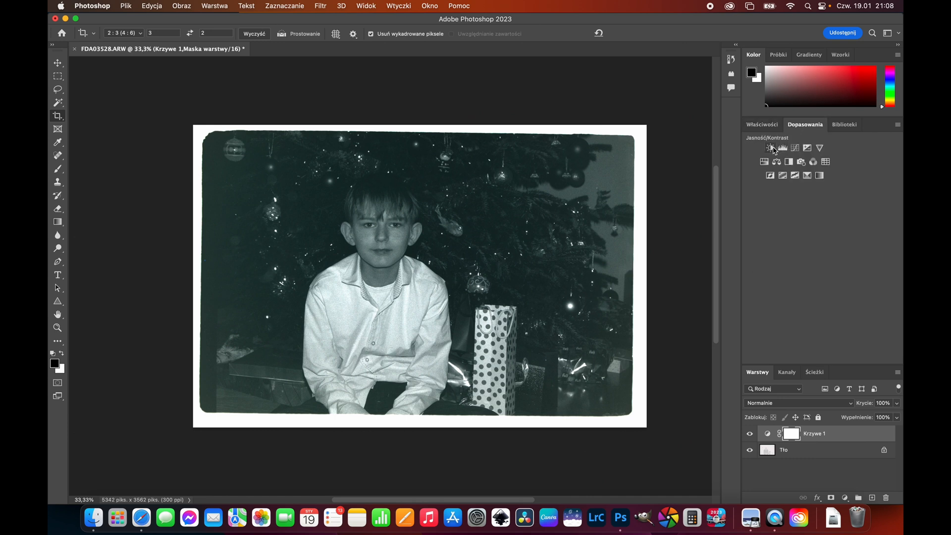
{"action": "left_click", "coordinate": [770, 148]}
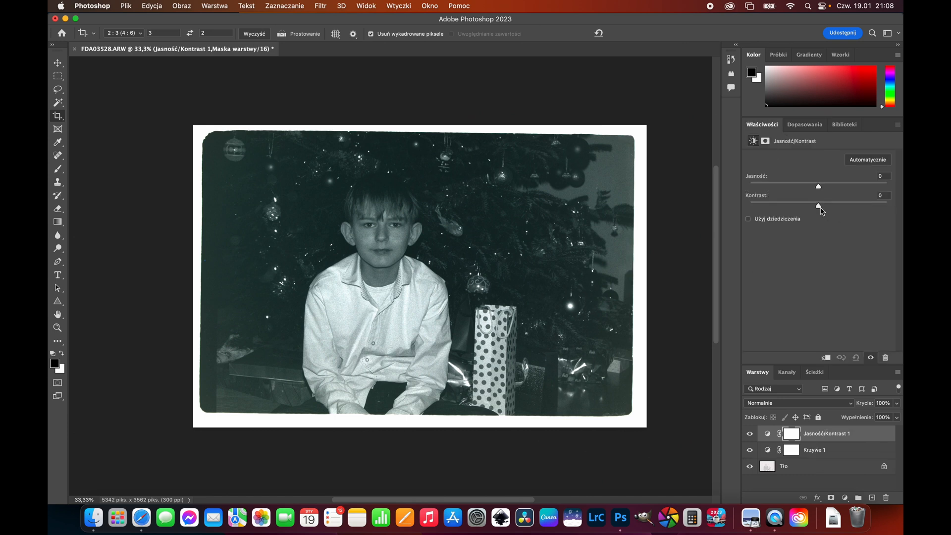
{"action": "left_click_drag", "start_coordinate": [817, 206], "coordinate": [888, 206]}
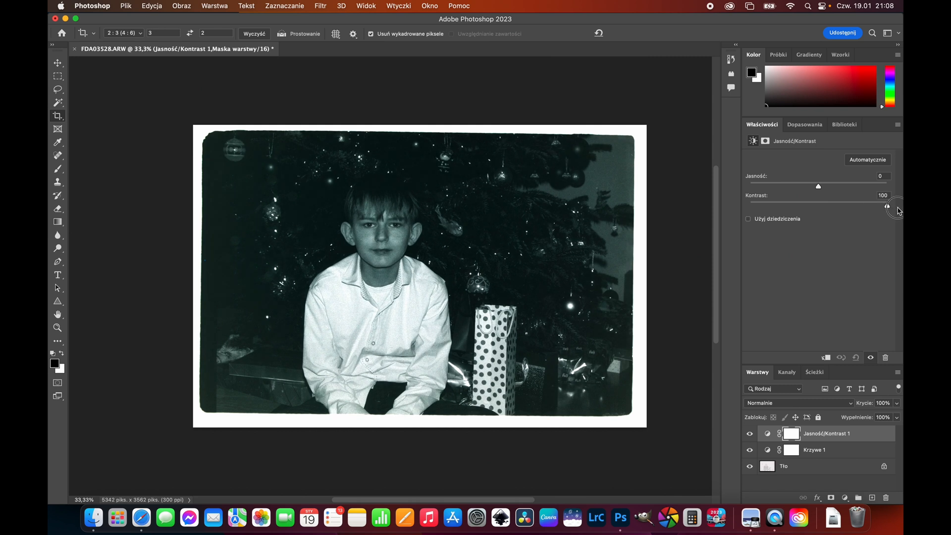
{"action": "left_click_drag", "start_coordinate": [898, 210], "coordinate": [820, 186]}
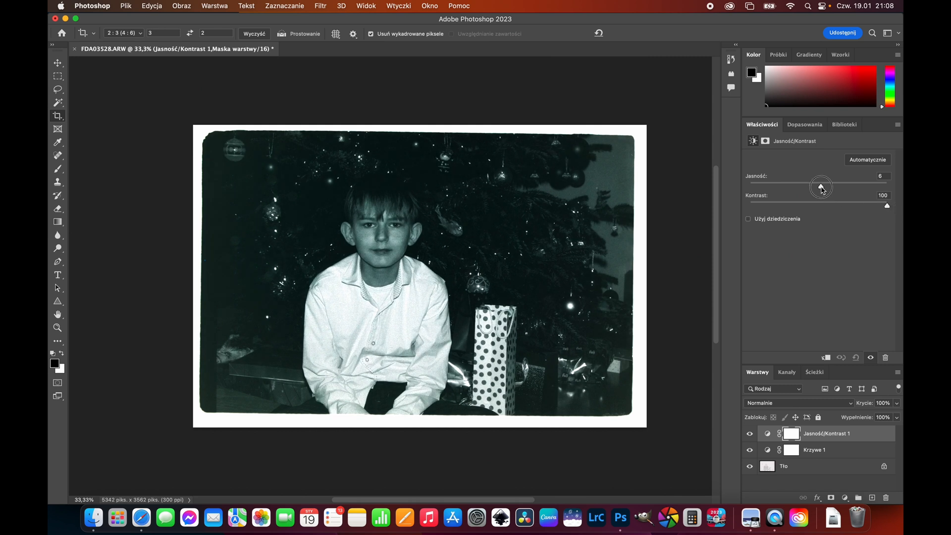
{"action": "left_click_drag", "start_coordinate": [820, 186], "coordinate": [830, 186]}
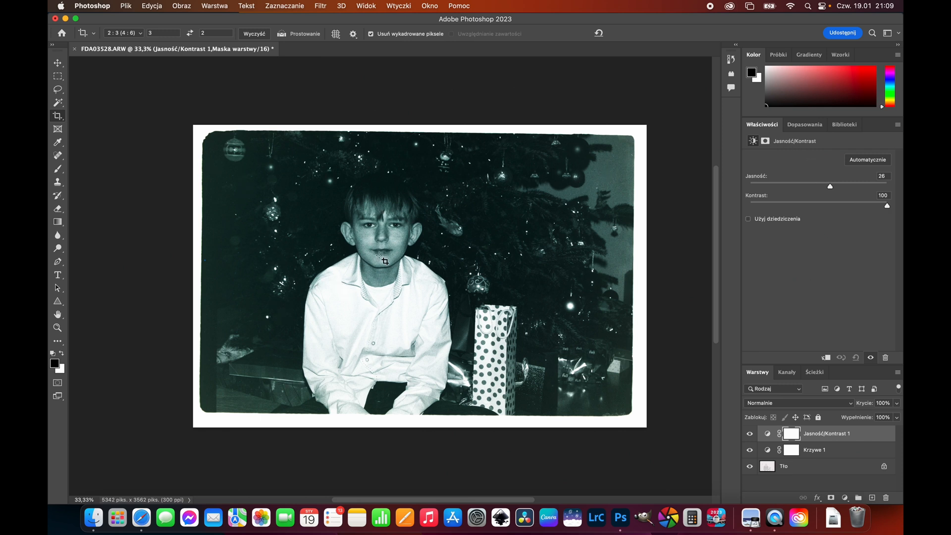
Step: Add a Black & White adjustment layer for the monochrome conversion
{"action": "left_click", "coordinate": [804, 124]}
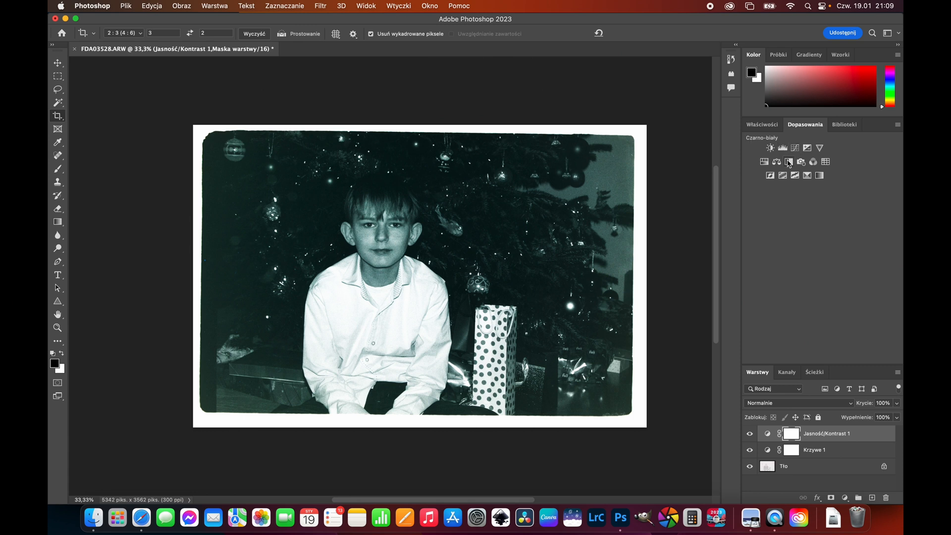
{"action": "mouse_move", "coordinate": [788, 162]}
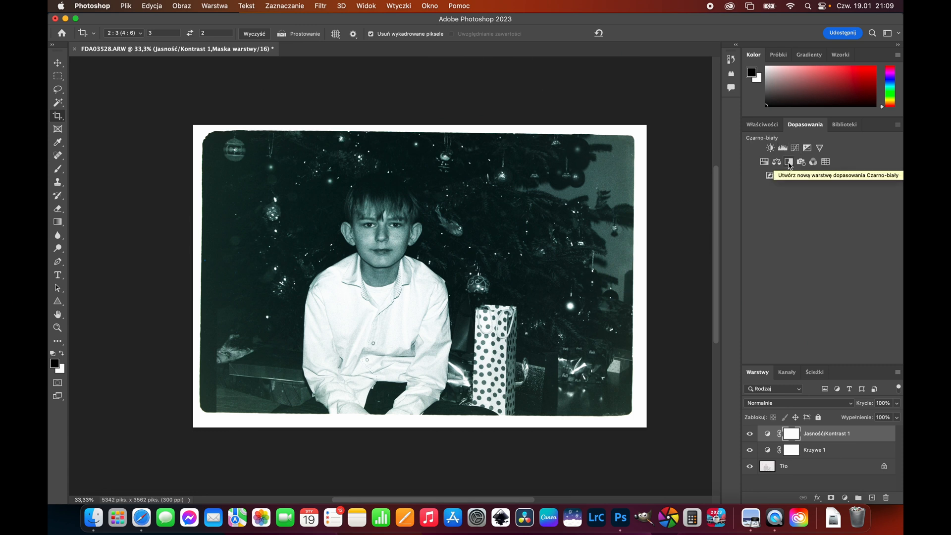
{"action": "left_click", "coordinate": [788, 166]}
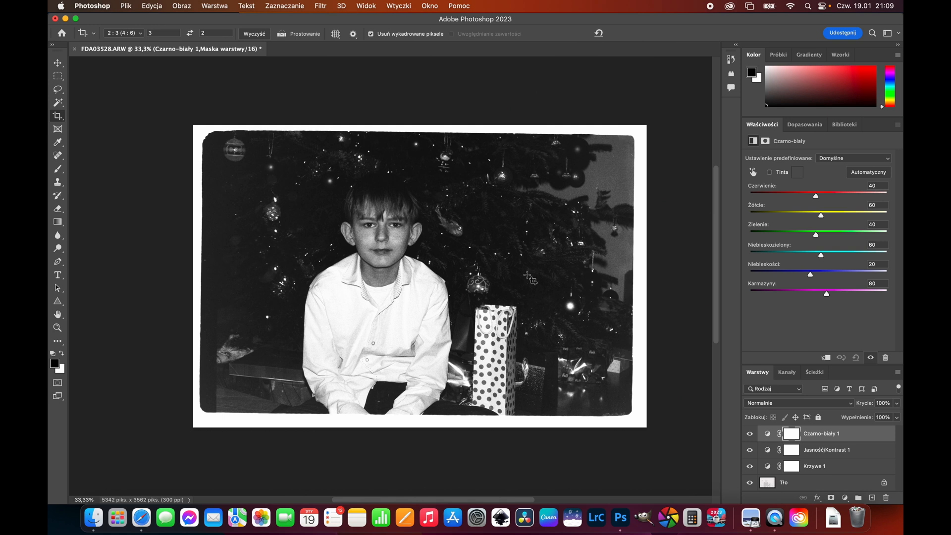
{"action": "mouse_move", "coordinate": [528, 217]}
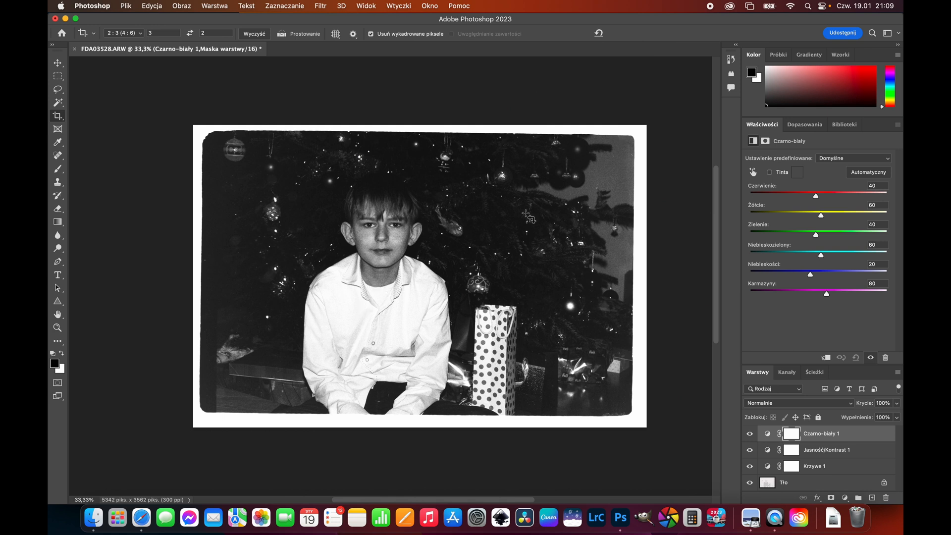
{"action": "mouse_move", "coordinate": [411, 204]}
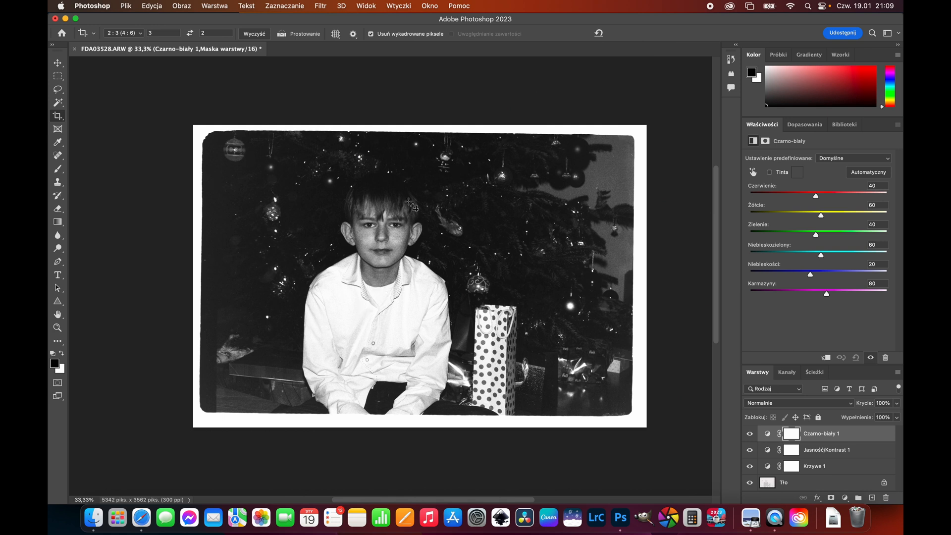
{"action": "mouse_move", "coordinate": [732, 236]}
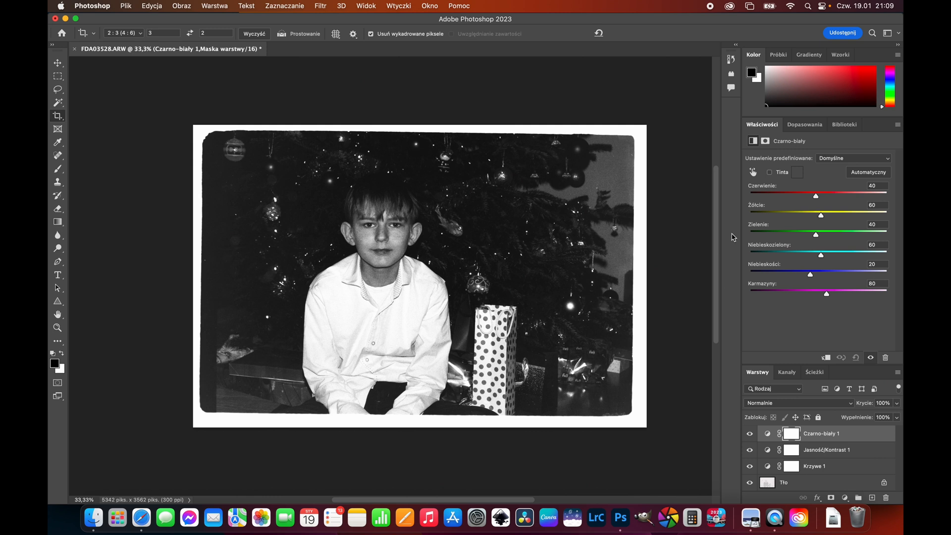
{"action": "mouse_move", "coordinate": [819, 256]}
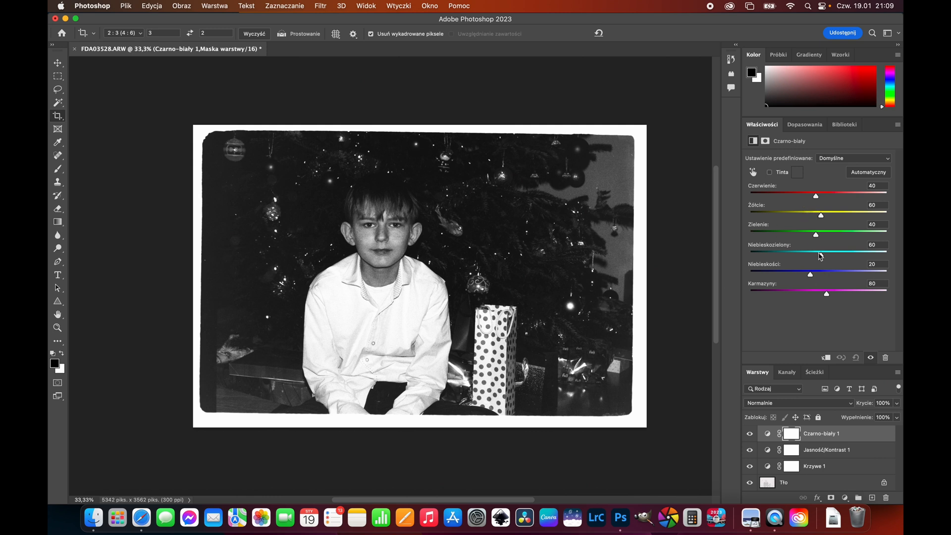
{"action": "mouse_move", "coordinate": [815, 227]}
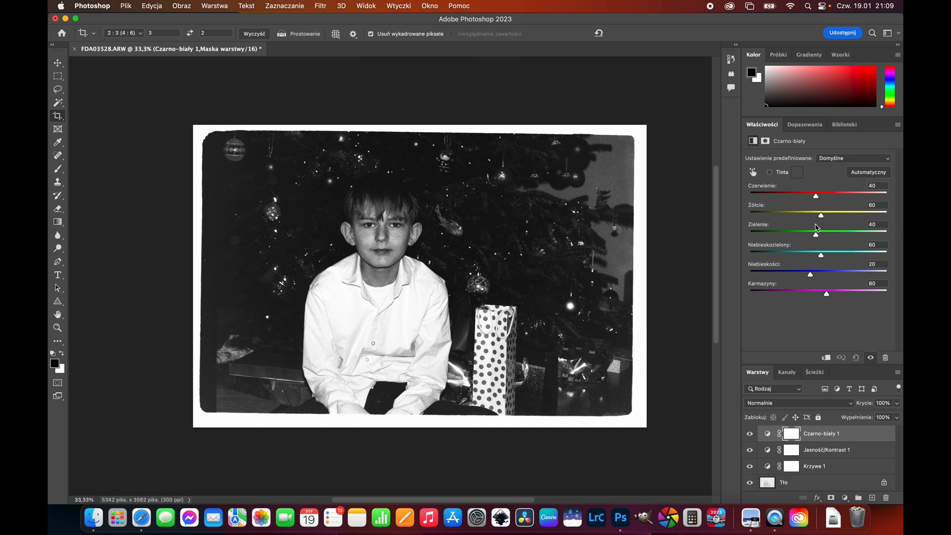
{"action": "mouse_move", "coordinate": [309, 199]}
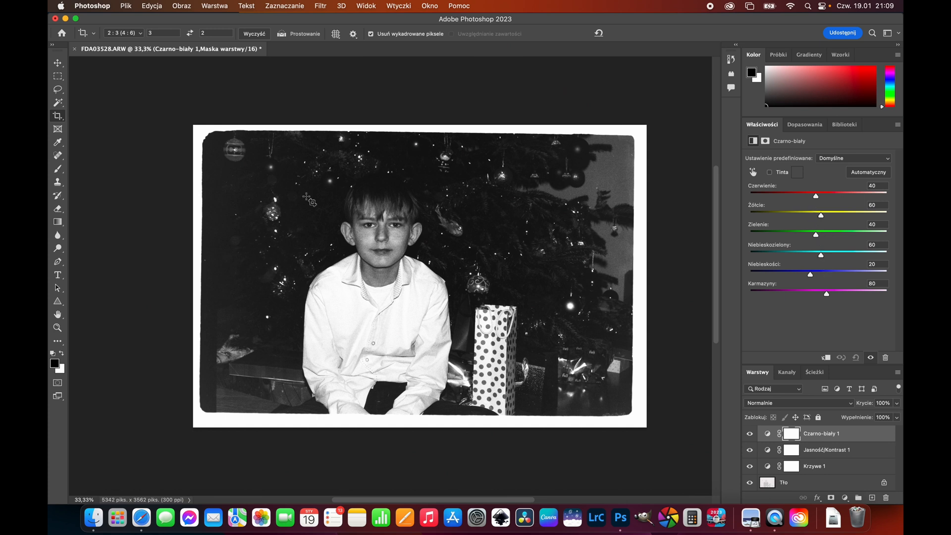
{"action": "mouse_move", "coordinate": [482, 234]}
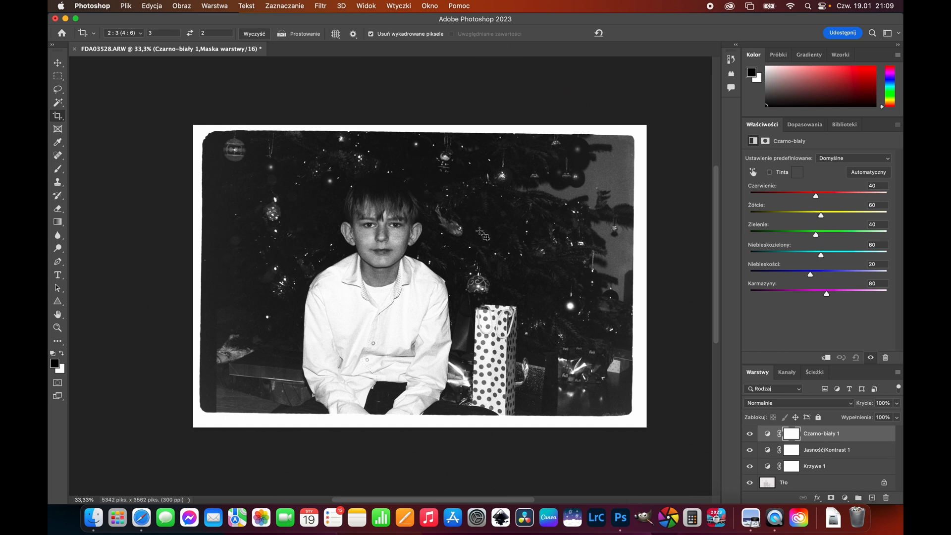
{"action": "mouse_move", "coordinate": [511, 287]}
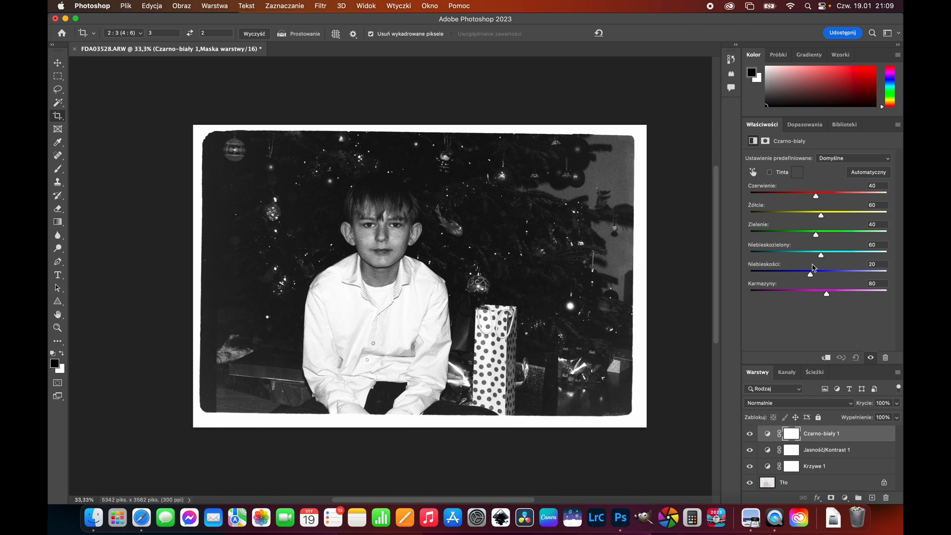
Step: Set the mix to greens -37 and cyans 24, darkening the tree
{"action": "left_click_drag", "start_coordinate": [815, 235], "coordinate": [820, 234]}
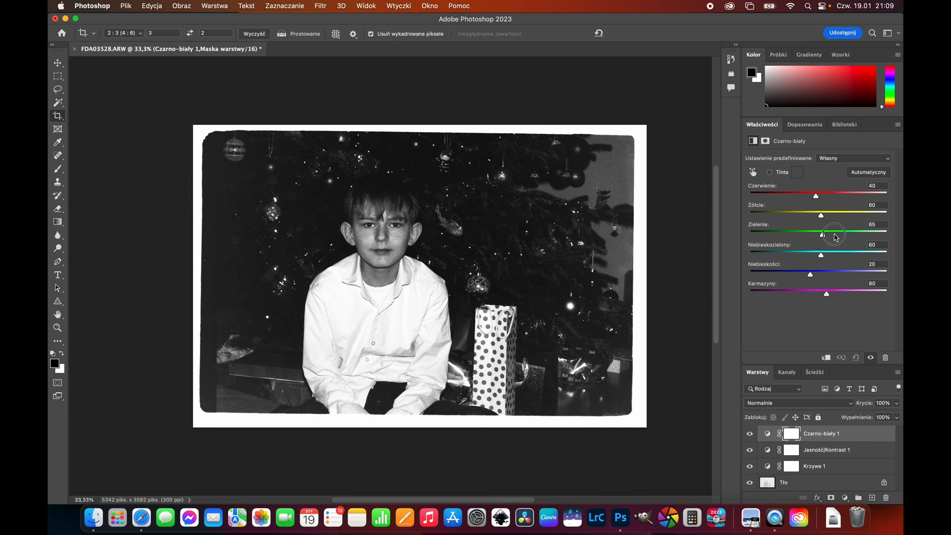
{"action": "left_click_drag", "start_coordinate": [820, 234], "coordinate": [825, 234]}
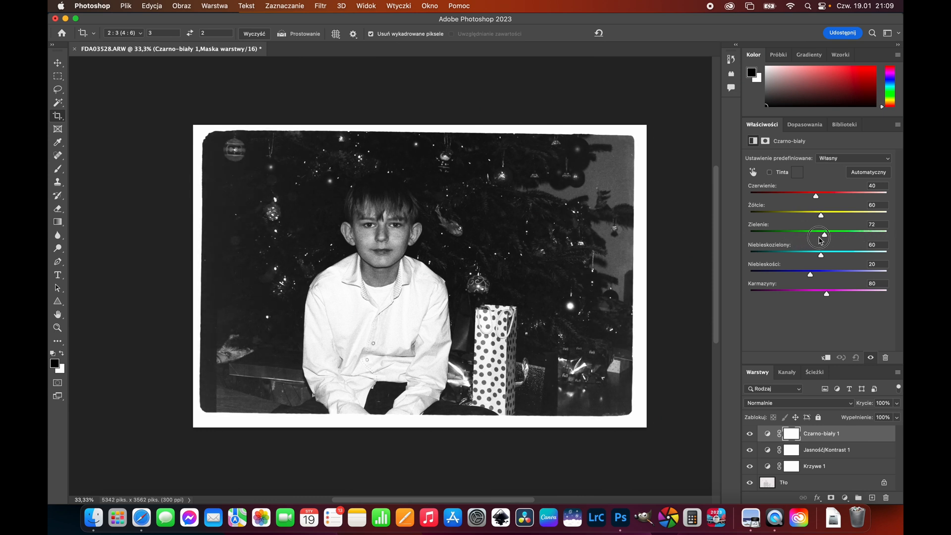
{"action": "left_click_drag", "start_coordinate": [820, 236], "coordinate": [860, 236]}
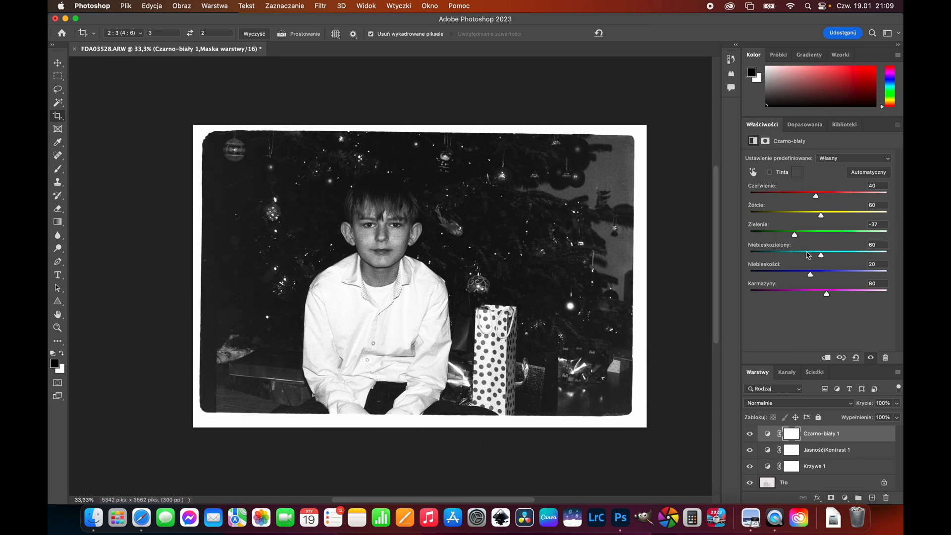
{"action": "left_click_drag", "start_coordinate": [820, 255], "coordinate": [796, 254]}
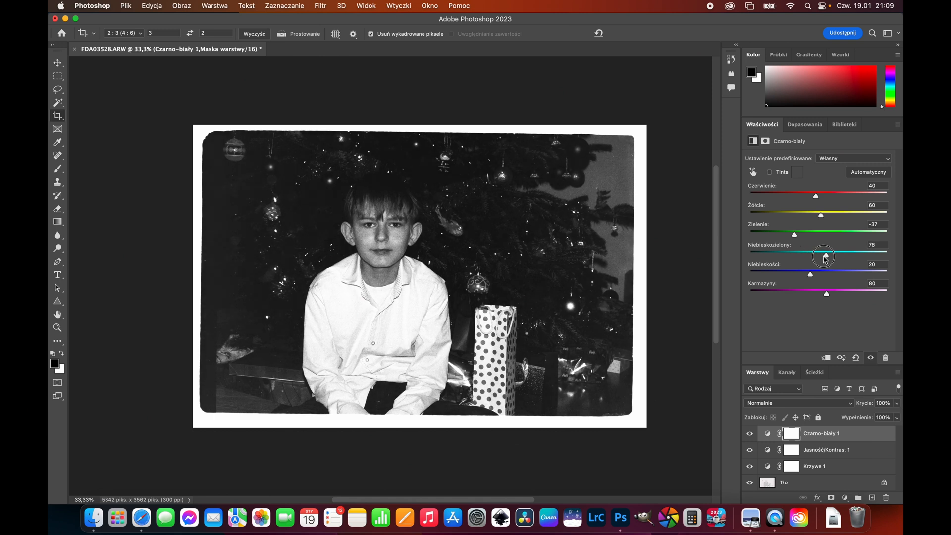
{"action": "left_click_drag", "start_coordinate": [823, 255], "coordinate": [808, 255]}
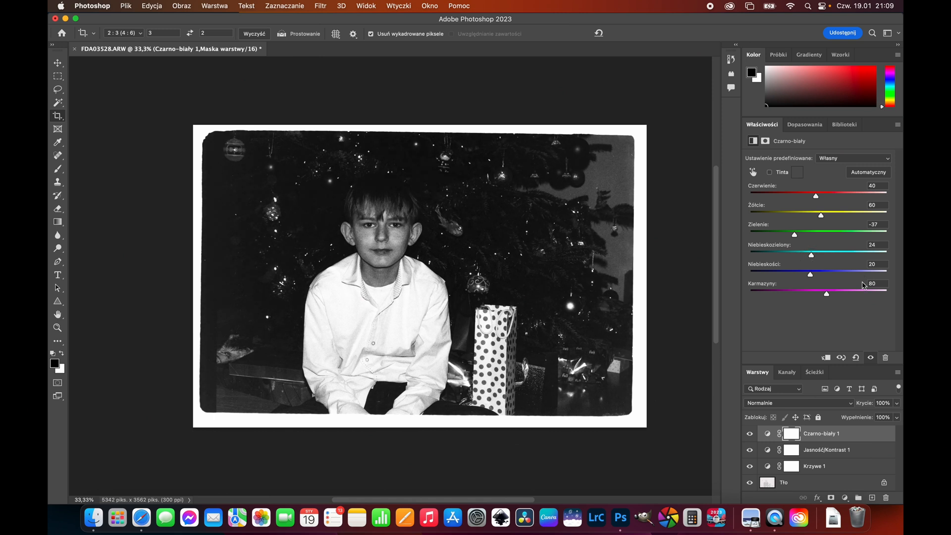
Step: Heal the dust specks on the Tło layer at 200% zoom around the tree corner
{"action": "left_click", "coordinate": [782, 481]}
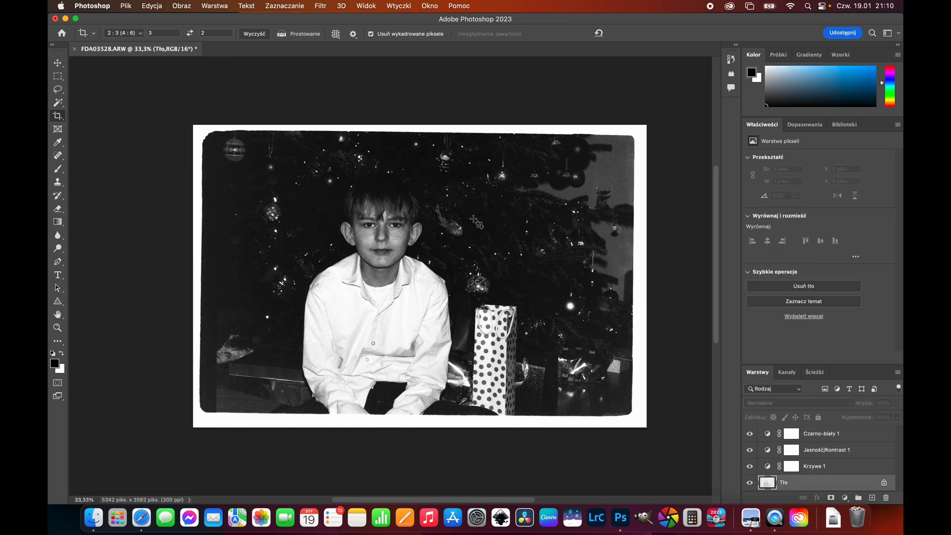
{"action": "mouse_move", "coordinate": [153, 265]}
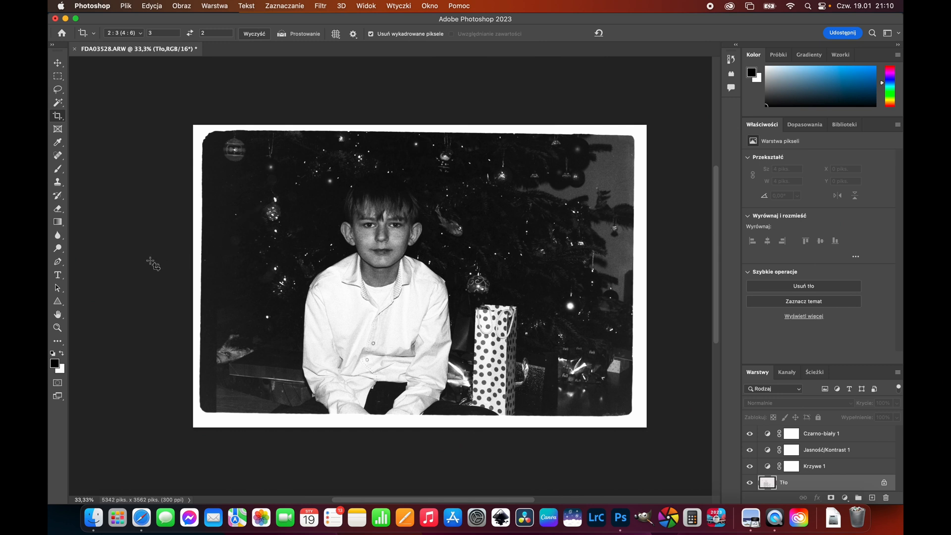
{"action": "left_click", "coordinate": [57, 328]}
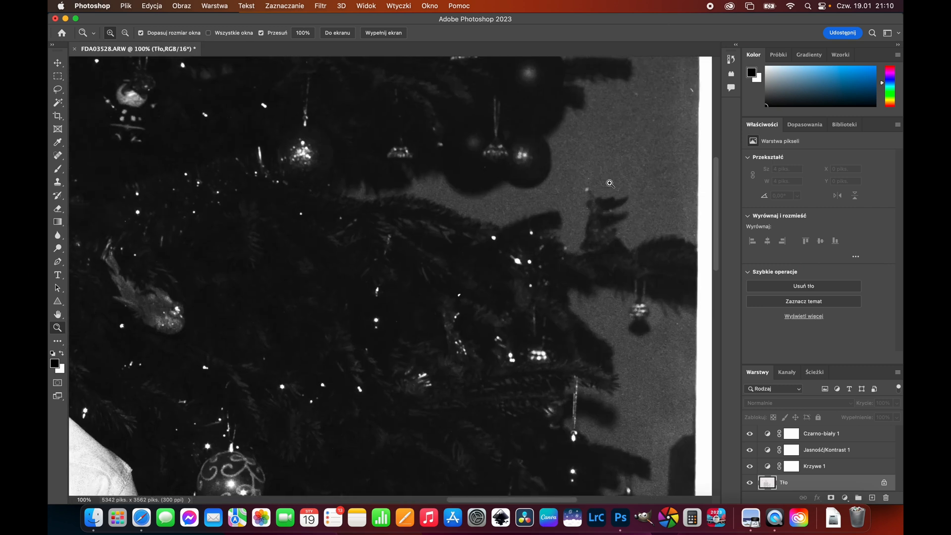
{"action": "left_click", "coordinate": [609, 183]}
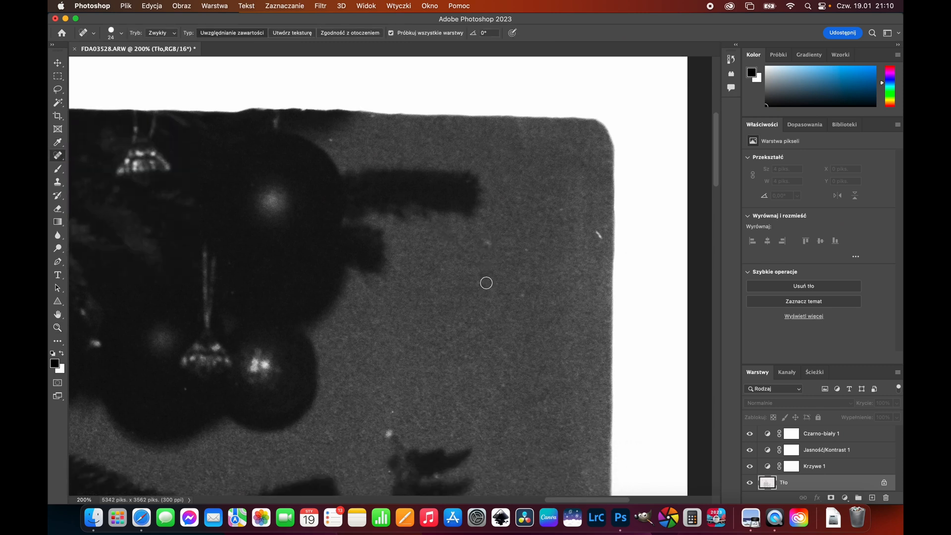
{"action": "mouse_move", "coordinate": [525, 257]}
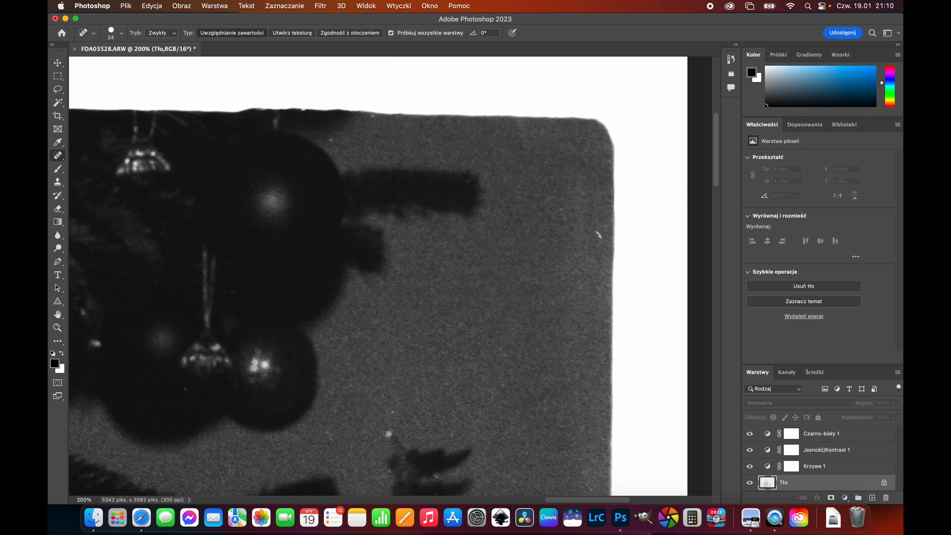
{"action": "mouse_move", "coordinate": [390, 414]}
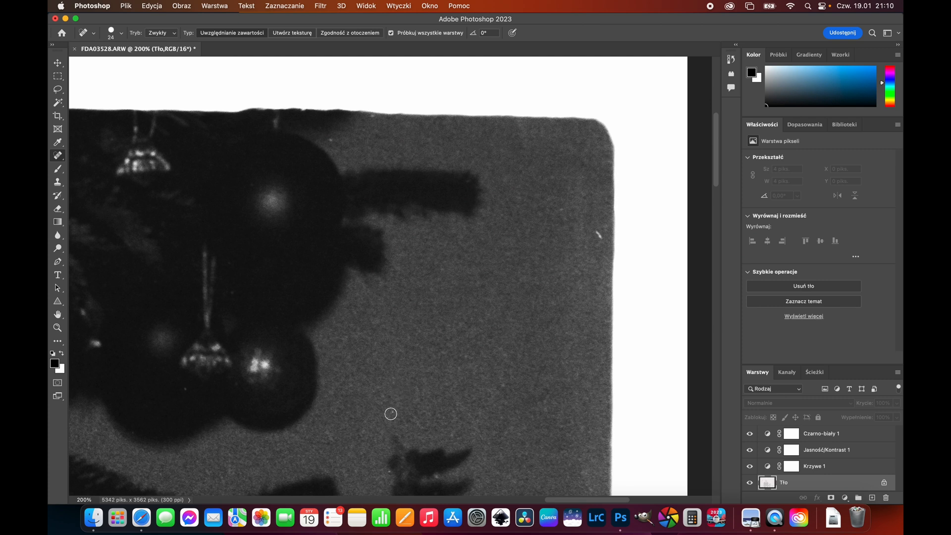
{"action": "mouse_move", "coordinate": [556, 220]}
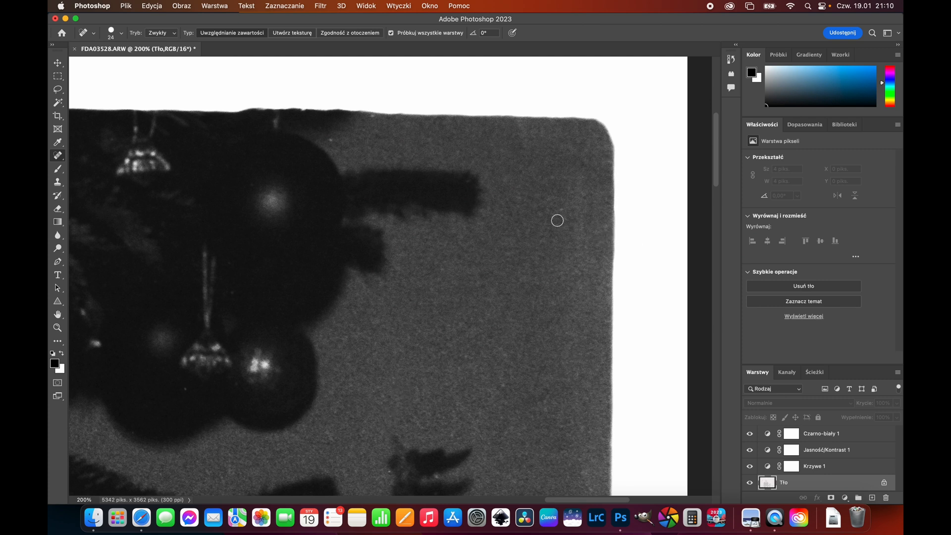
{"action": "scroll", "scroll_direction": "down", "scroll_amount": 3}
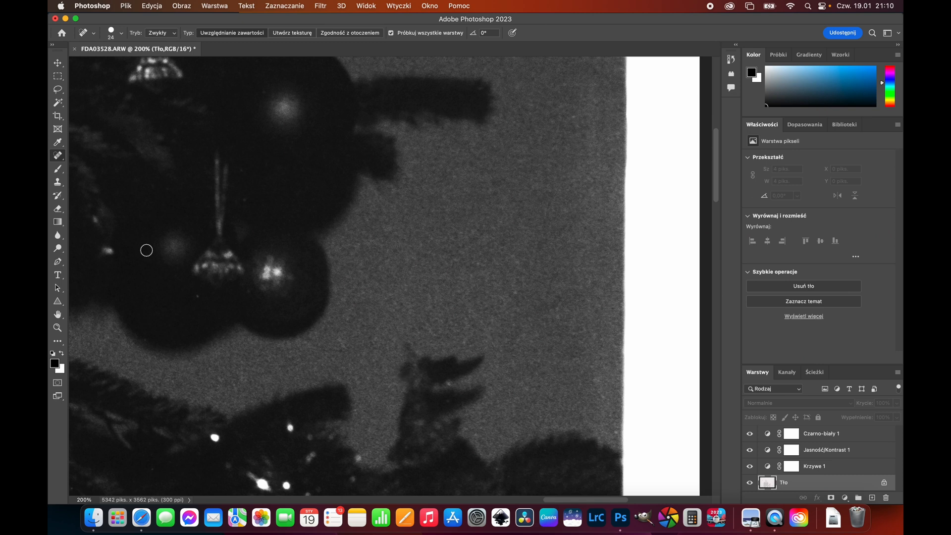
{"action": "mouse_move", "coordinate": [269, 193]}
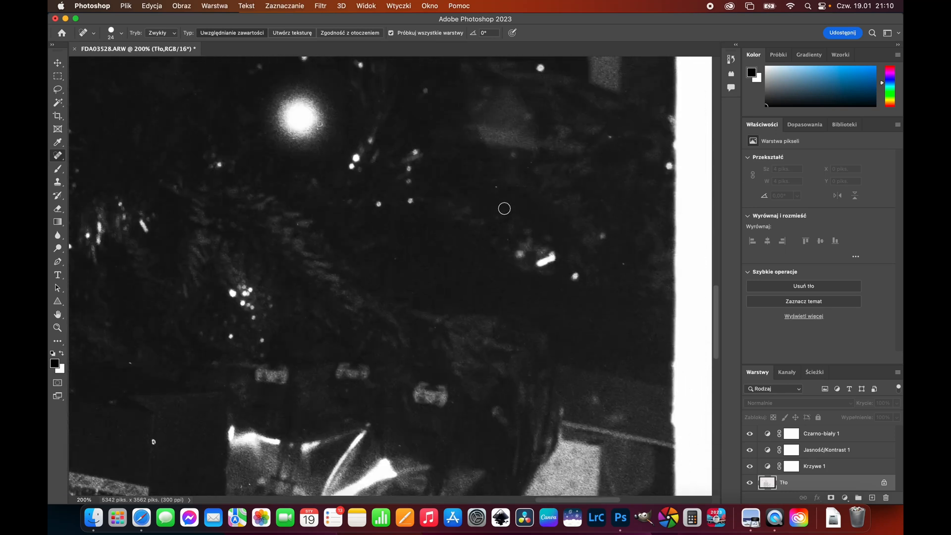
{"action": "mouse_move", "coordinate": [415, 270]}
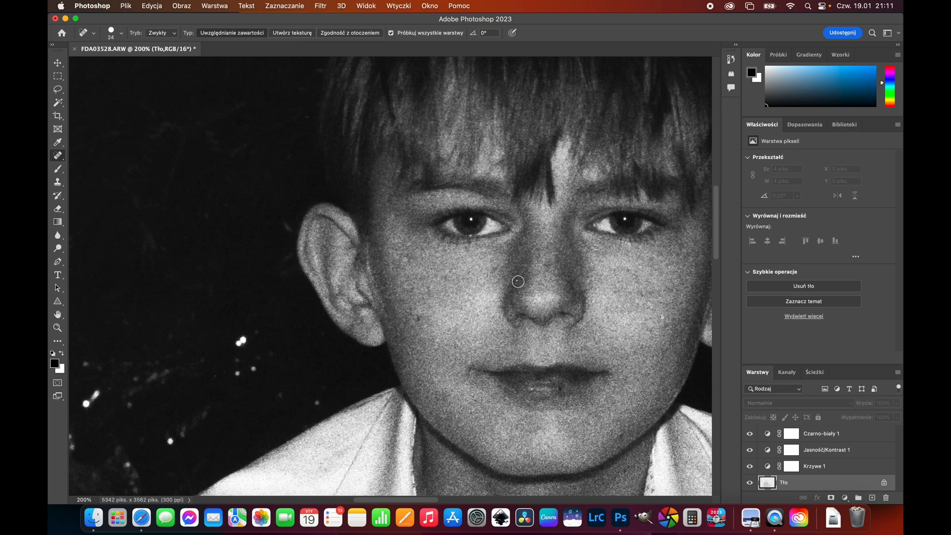
{"action": "mouse_move", "coordinate": [714, 304]}
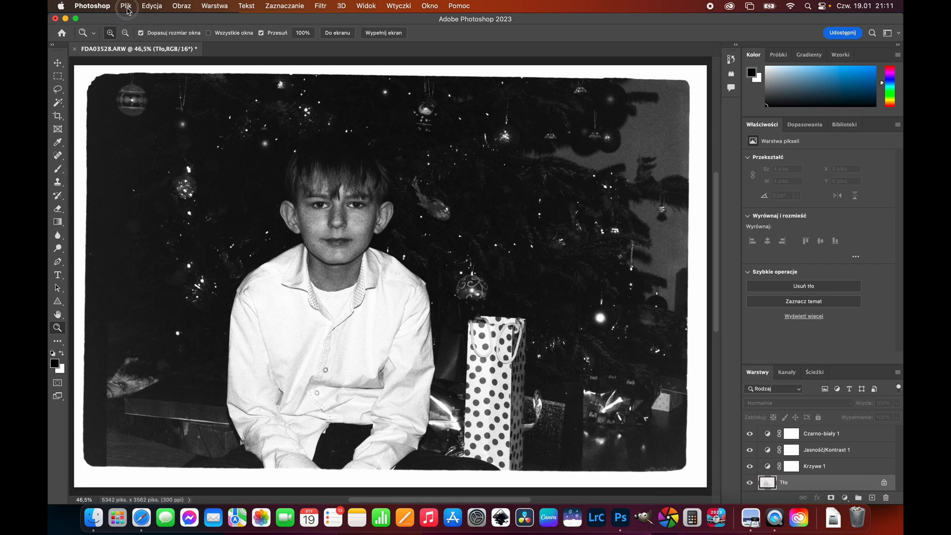
Step: Export the photo as a full-size JPG at quality 7 into the black-and-white folder
{"action": "left_click", "coordinate": [126, 5]}
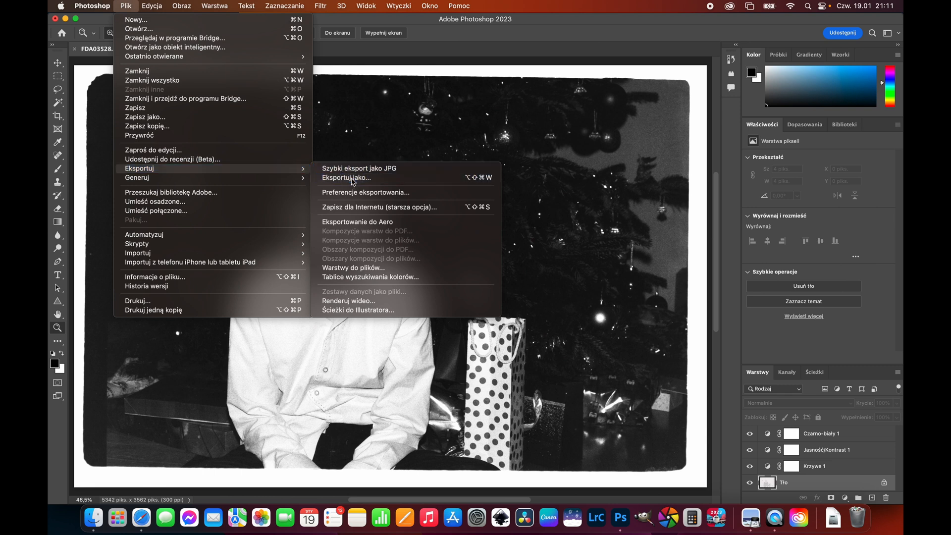
{"action": "left_click", "coordinate": [345, 177]}
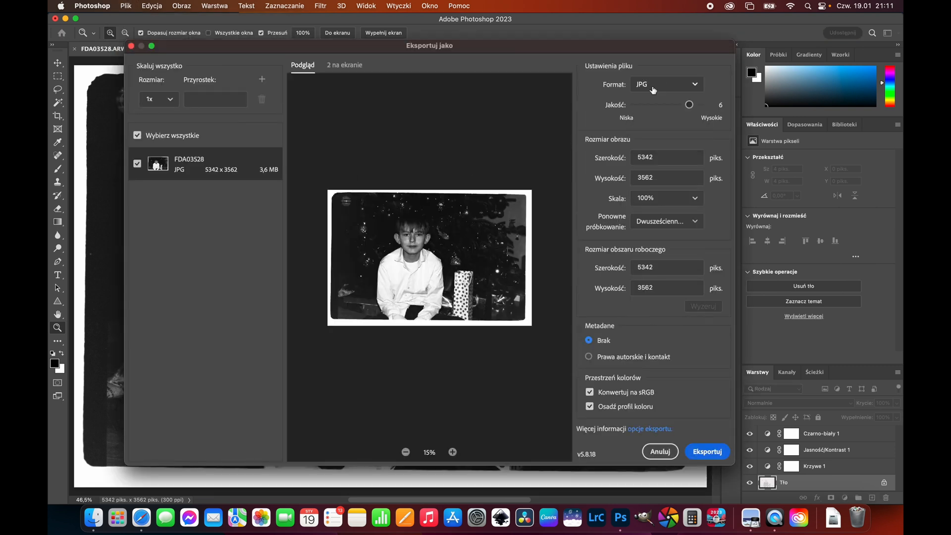
{"action": "left_click_drag", "start_coordinate": [688, 104], "coordinate": [700, 104]}
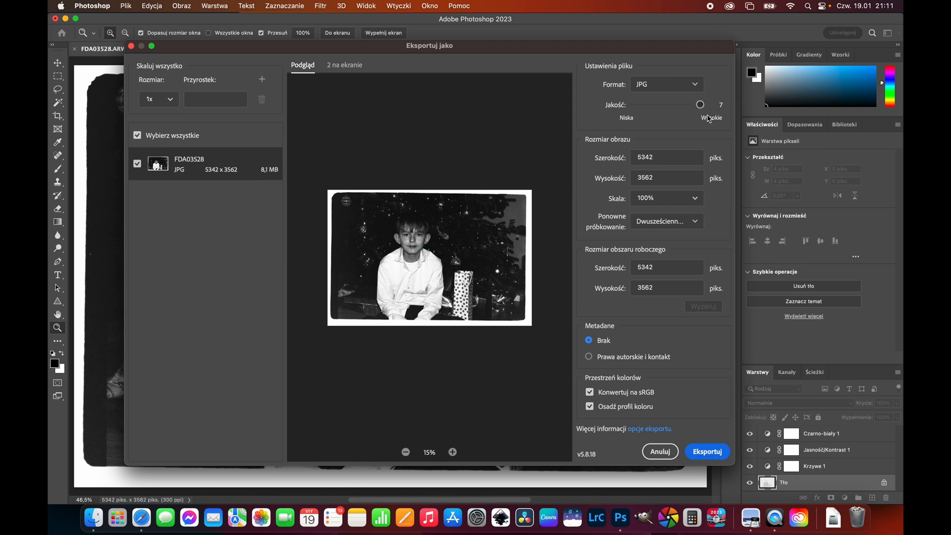
{"action": "left_click", "coordinate": [706, 451]}
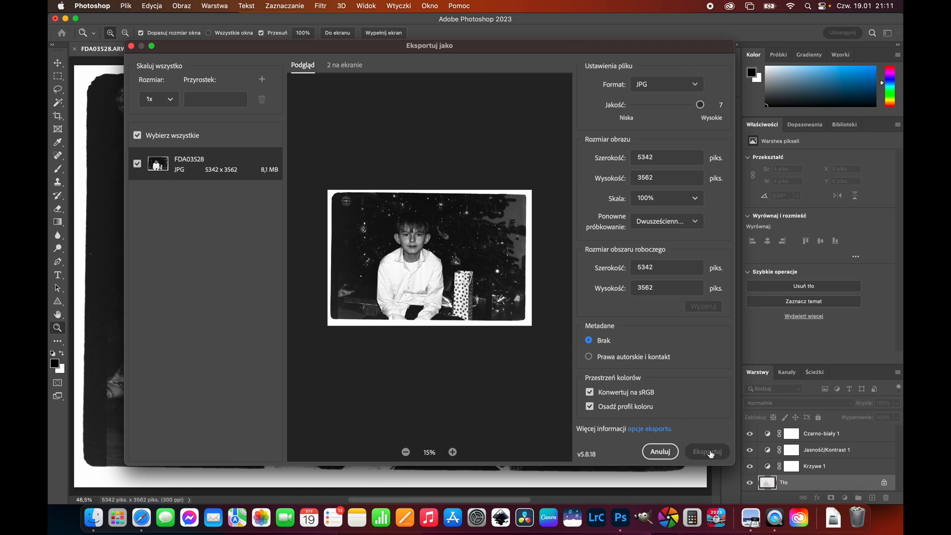
{"action": "left_click", "coordinate": [706, 452]}
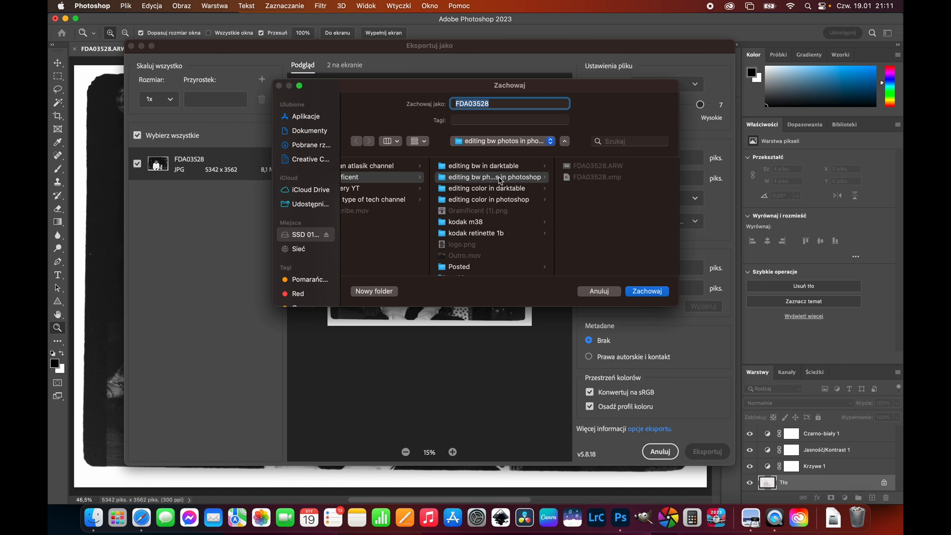
{"action": "left_click", "coordinate": [646, 291]}
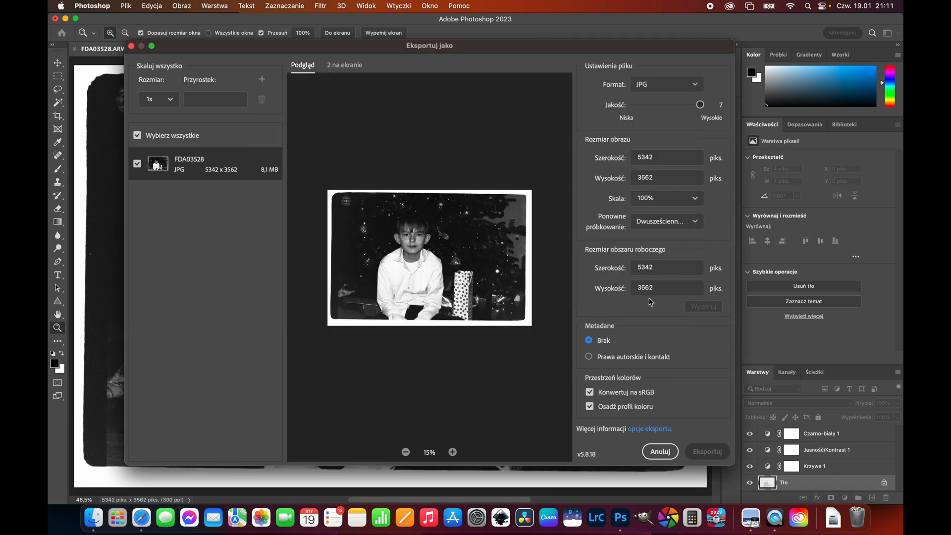